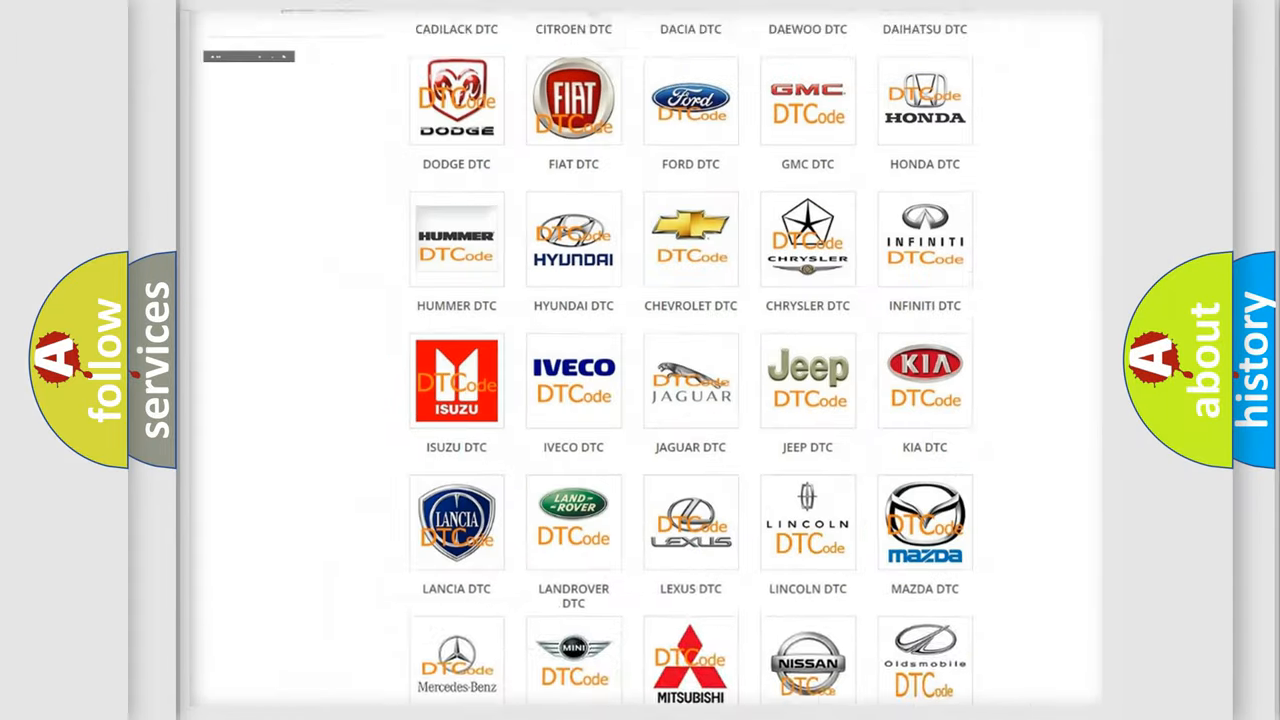
Open the FIAT DTC page from the brand grid and scroll through its airbag code list
{"action": "scroll", "scroll_direction": "up", "scroll_amount": 3}
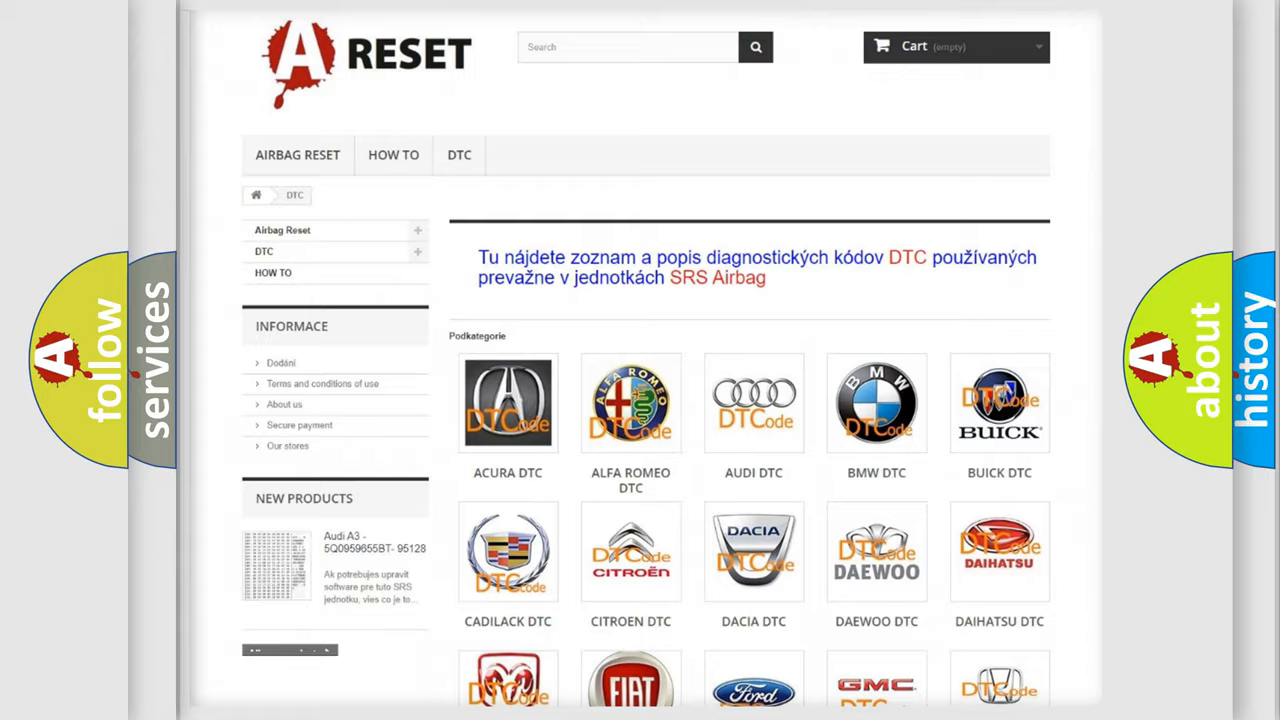
{"action": "scroll", "scroll_direction": "down", "scroll_amount": 3}
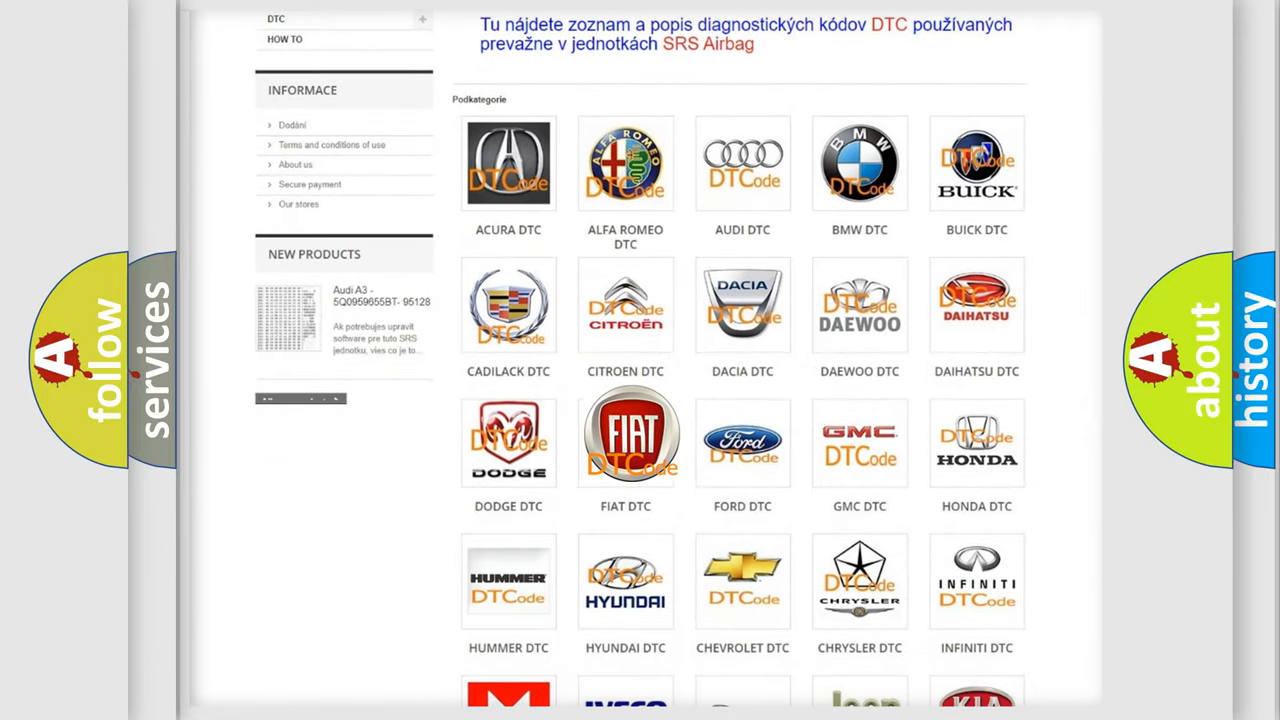
{"action": "left_click", "coordinate": [625, 435]}
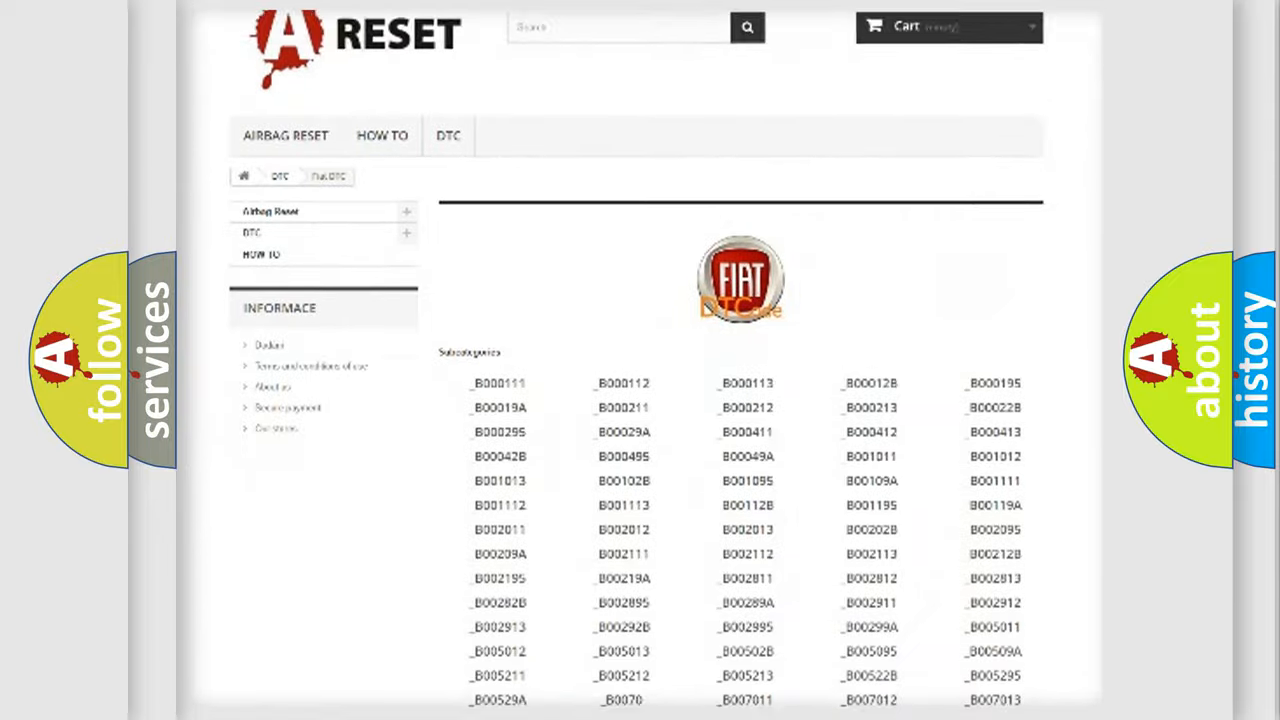
{"action": "scroll", "scroll_direction": "down", "scroll_amount": 3}
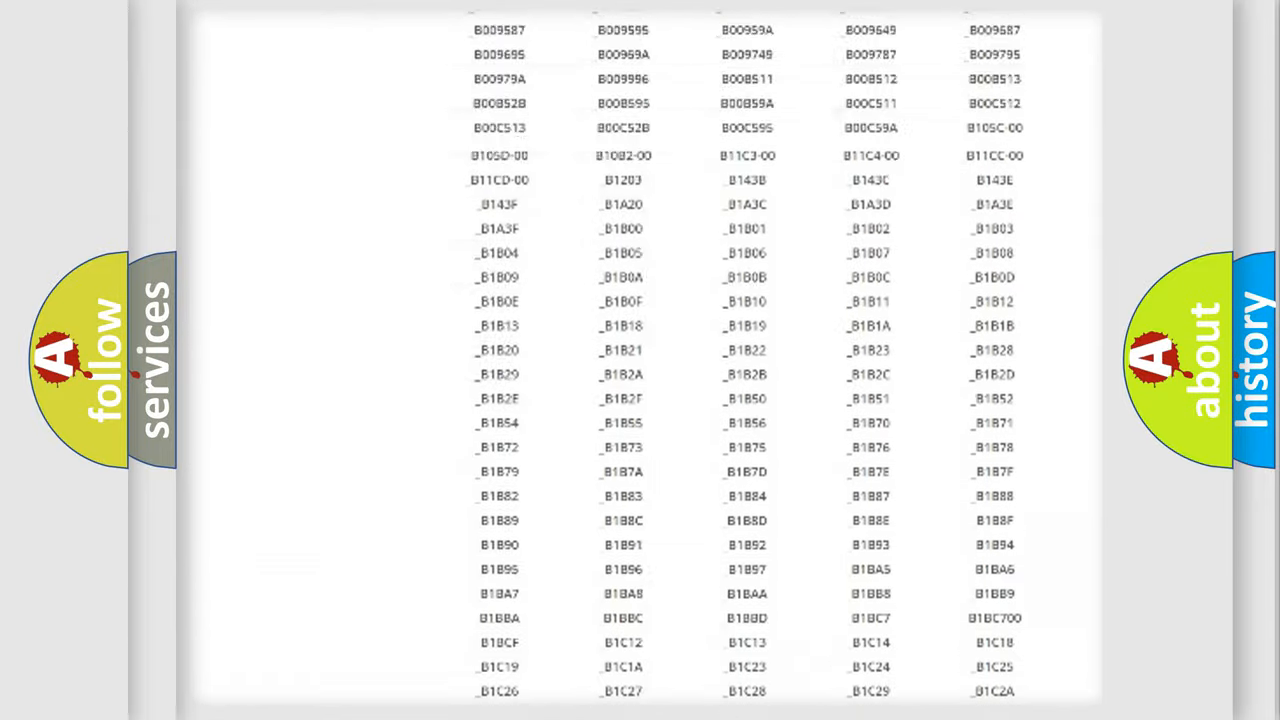
{"action": "scroll", "scroll_direction": "up", "scroll_amount": 3}
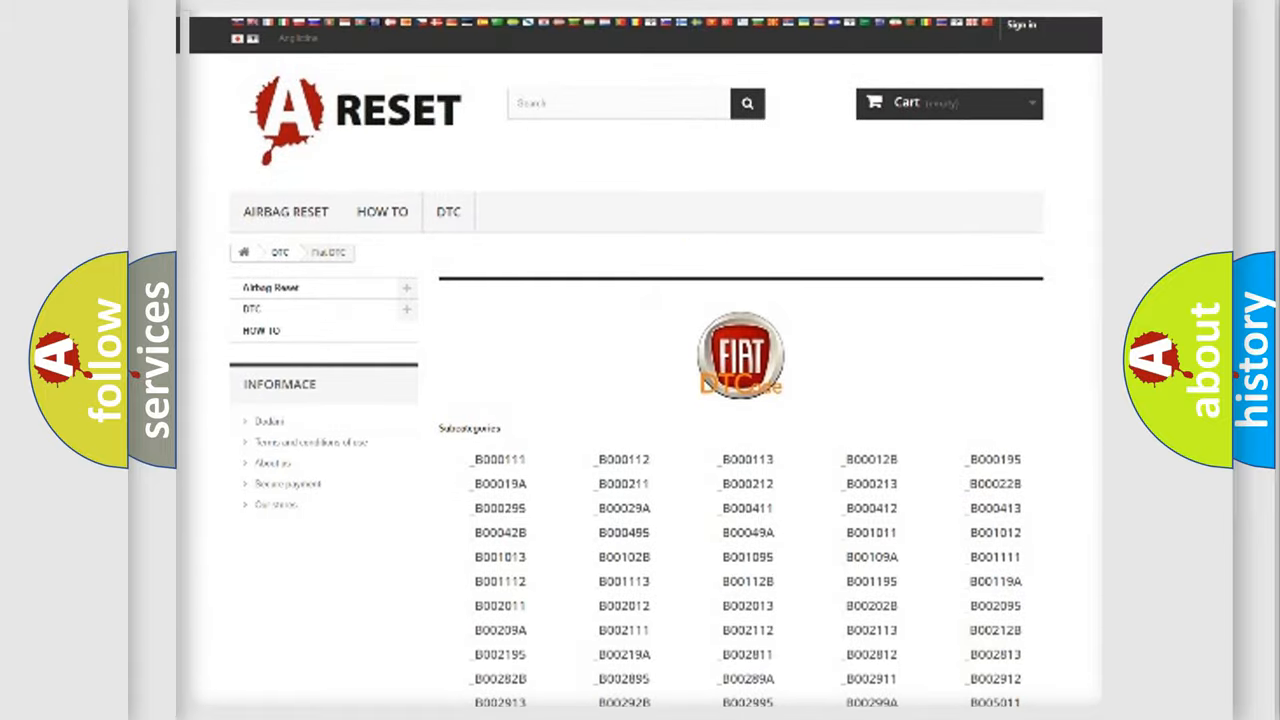